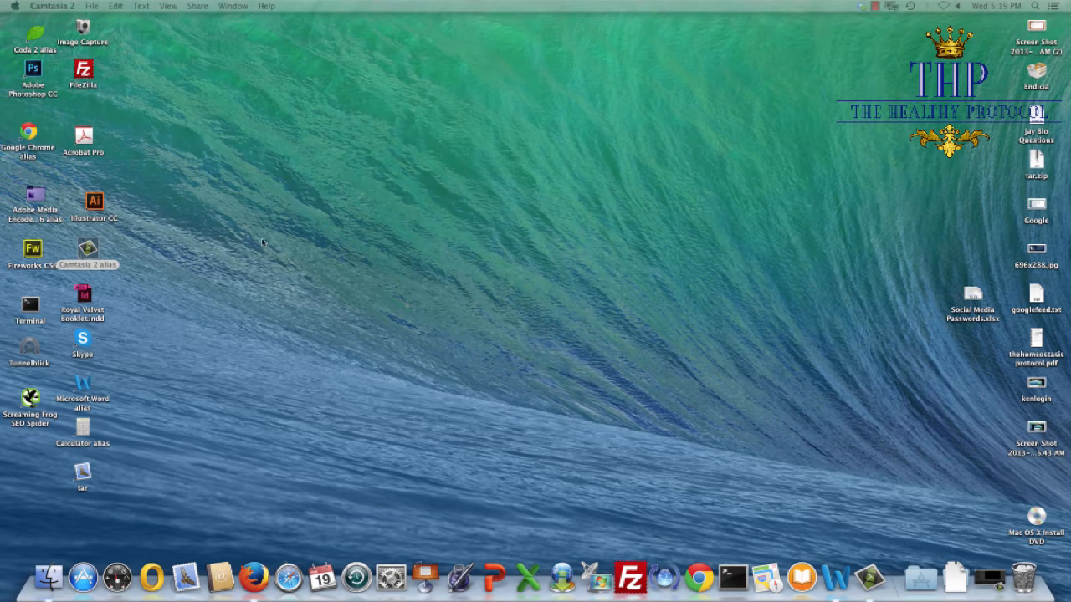
pyautogui.moveTo(197, 234)
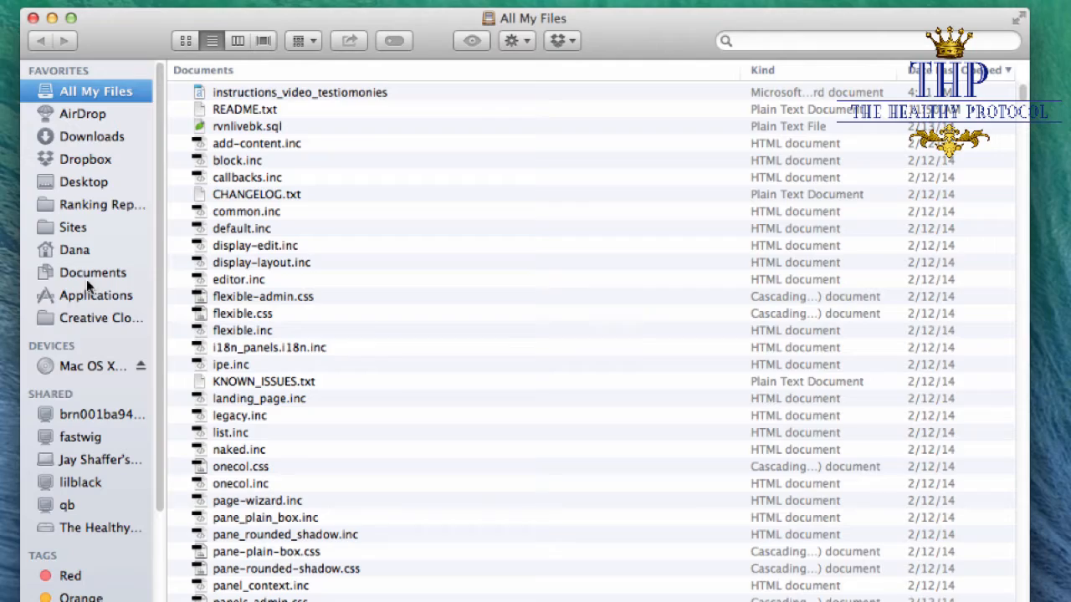
# Show the Applications folder contents in Finder.
pyautogui.click(96, 294)
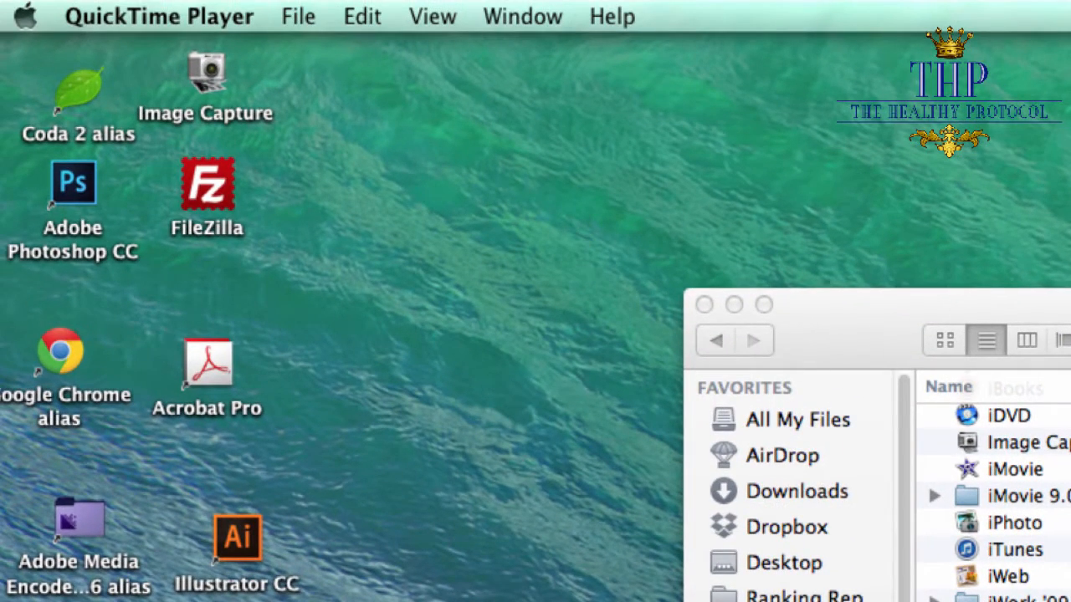
pyautogui.moveTo(251, 15)
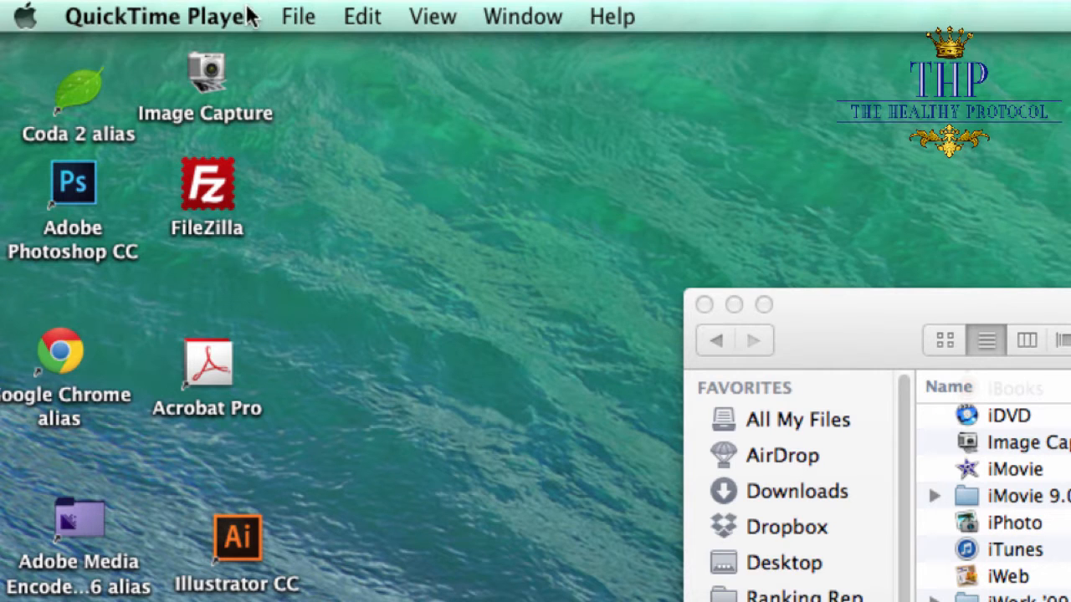
pyautogui.moveTo(299, 23)
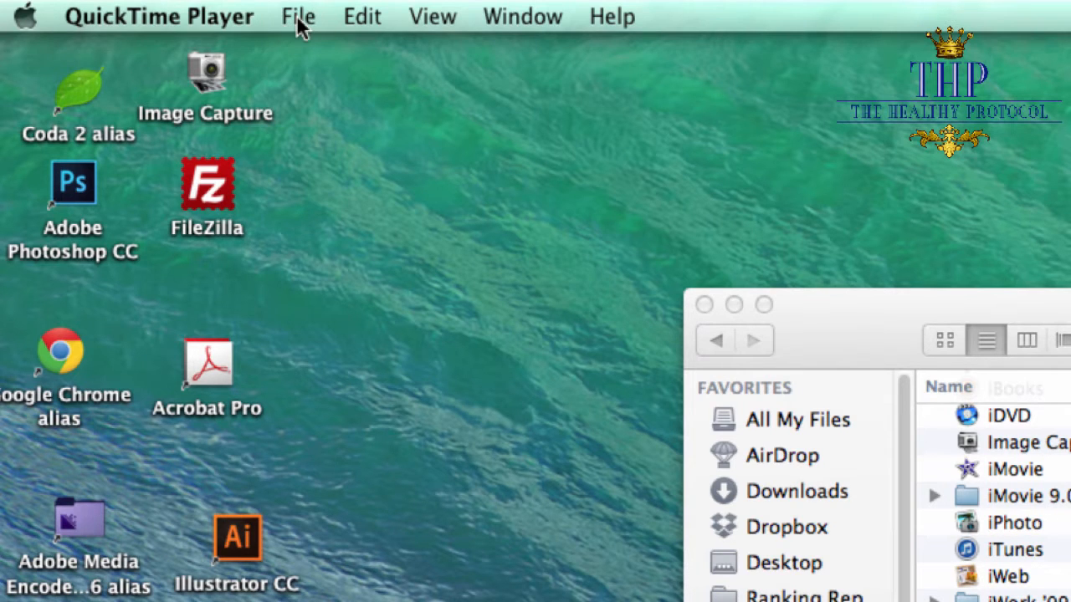
# Start a New Movie Recording so the live webcam preview appears.
pyautogui.click(298, 17)
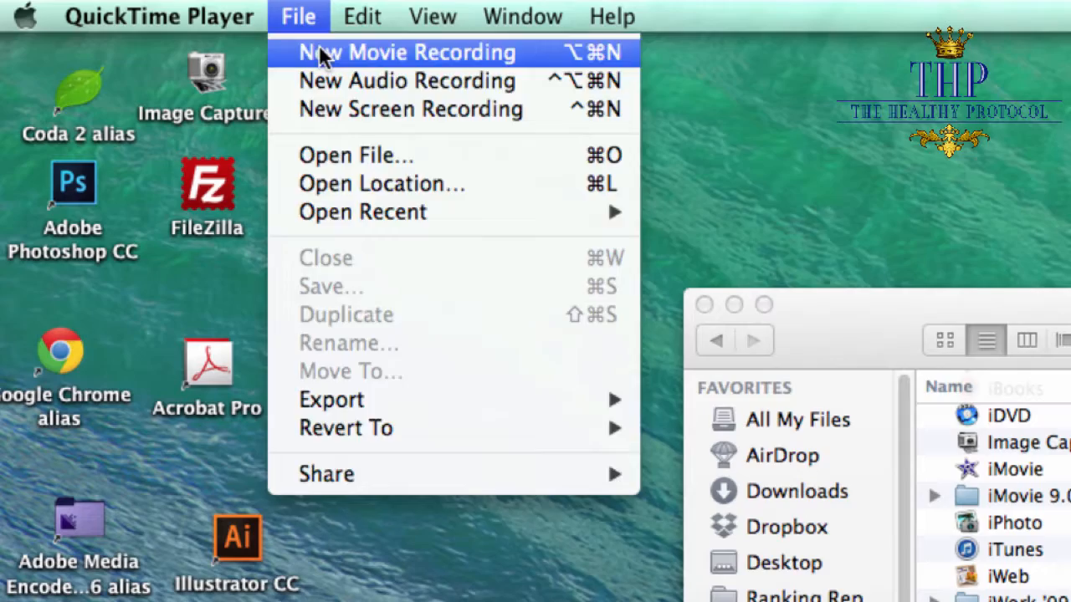
pyautogui.click(406, 52)
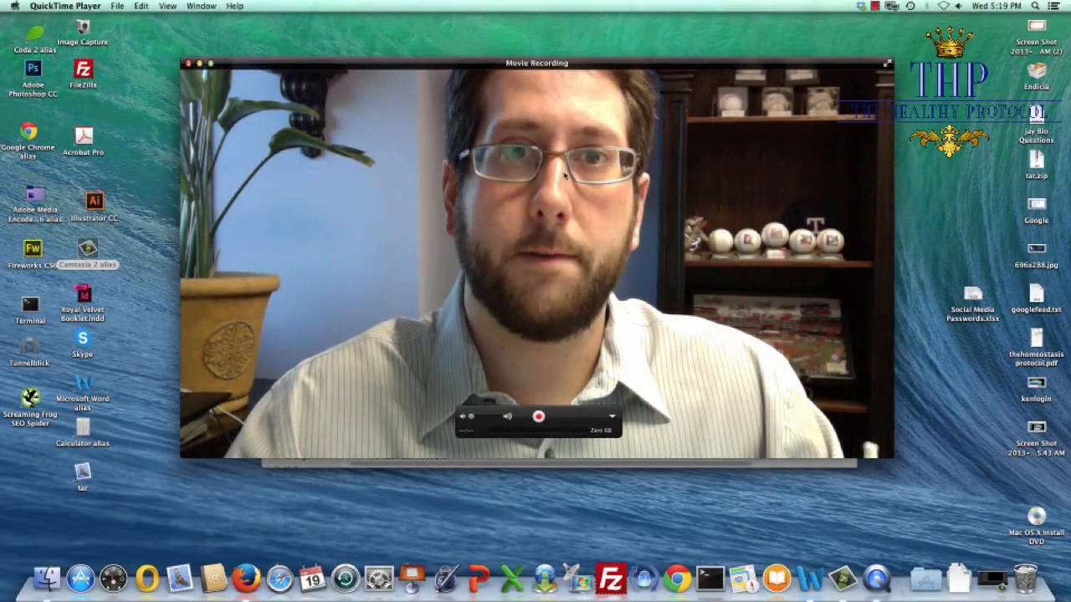
# Record the webcam testimony clip and play back the untitled movie.
pyautogui.click(539, 416)
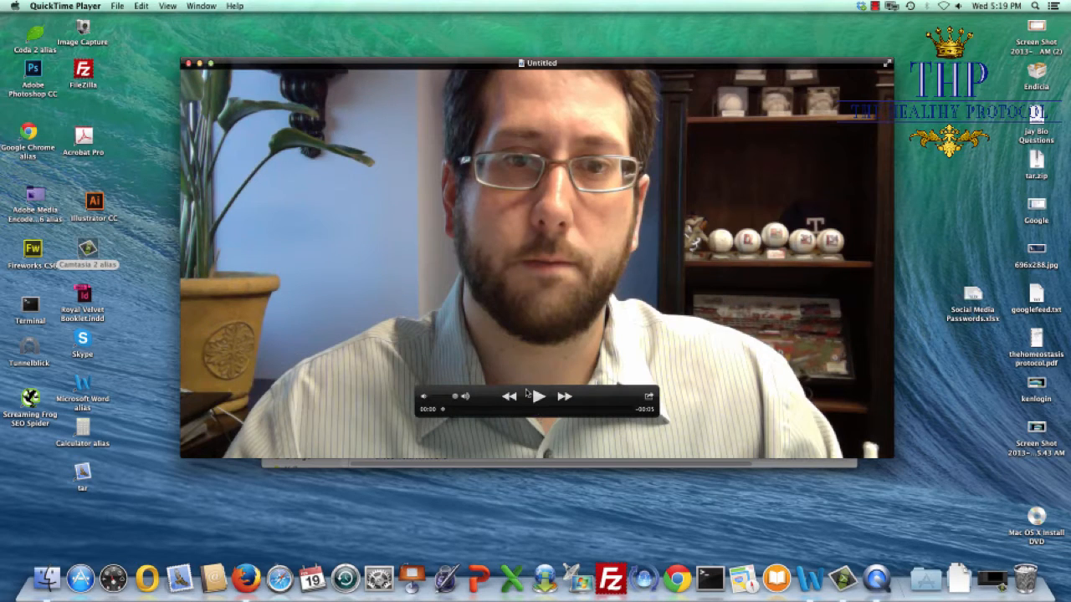
pyautogui.click(539, 395)
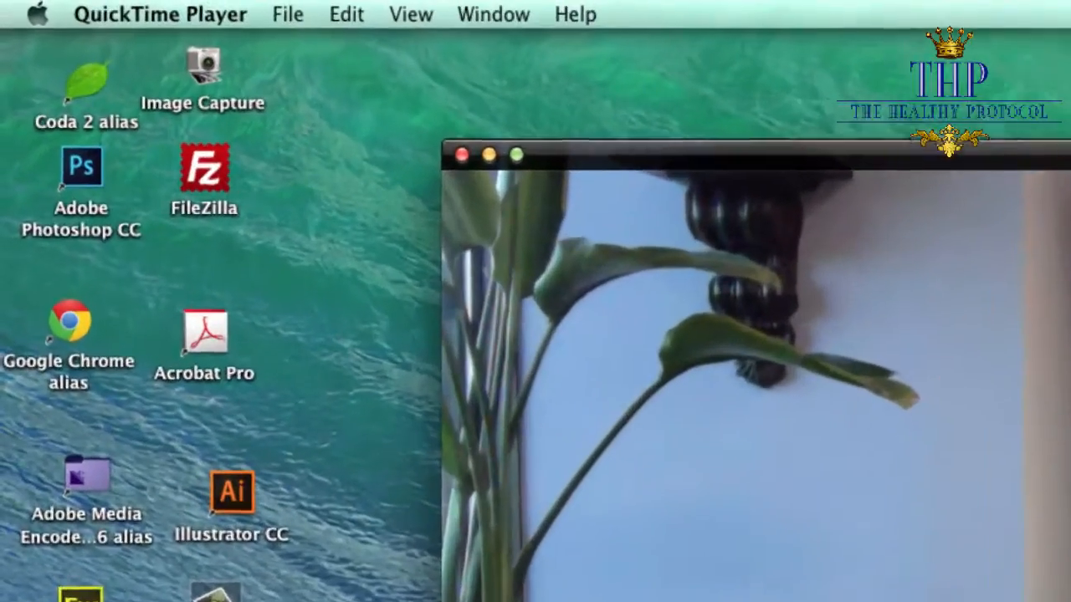
# Bring up the 720p export sheet for the untitled clip.
pyautogui.click(288, 13)
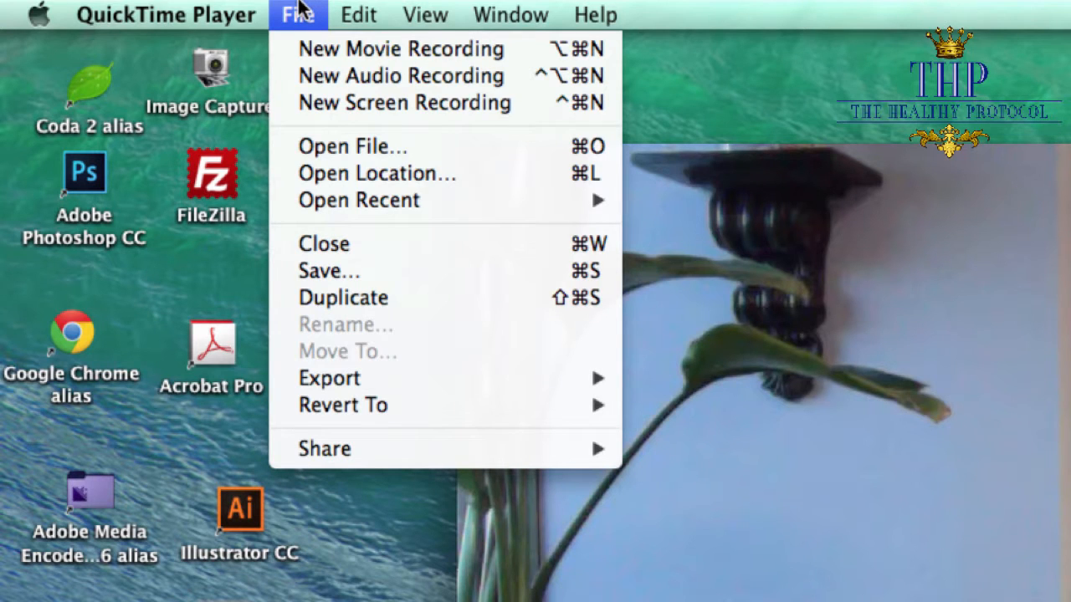
pyautogui.moveTo(361, 271)
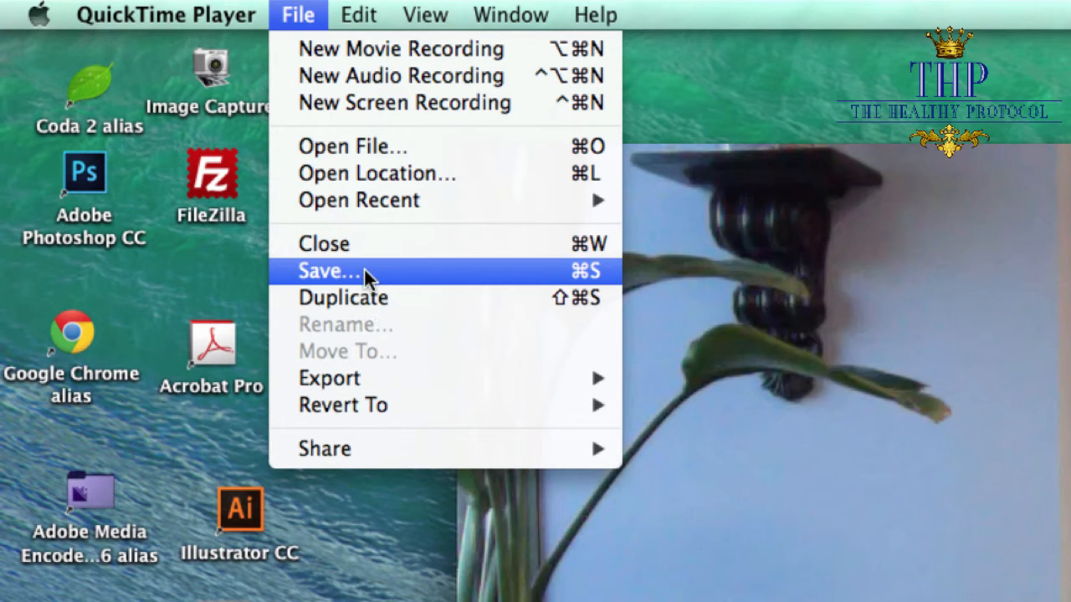
pyautogui.moveTo(328, 378)
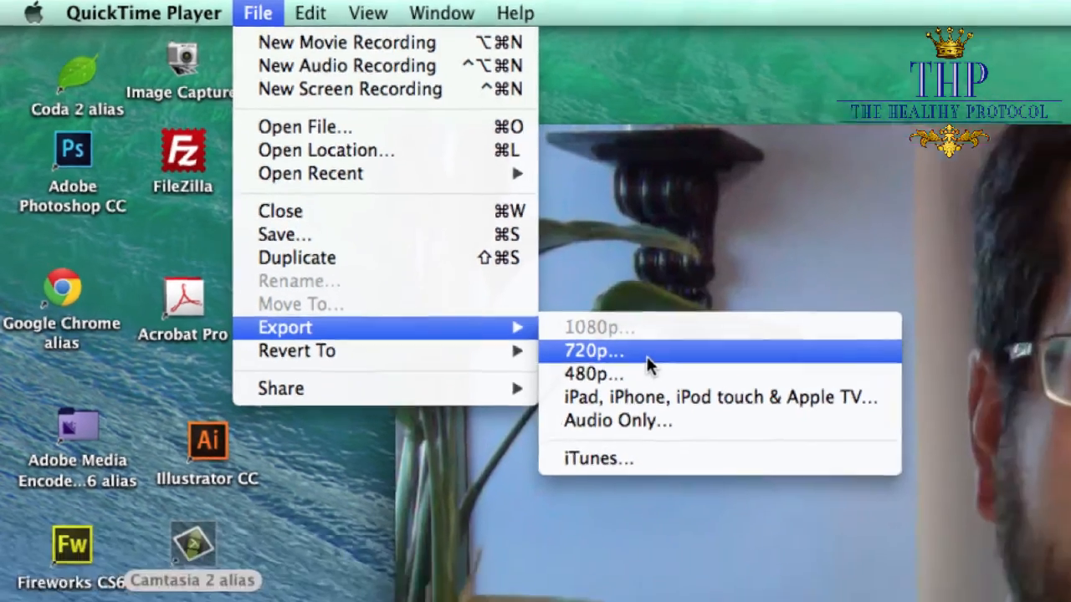
pyautogui.click(594, 352)
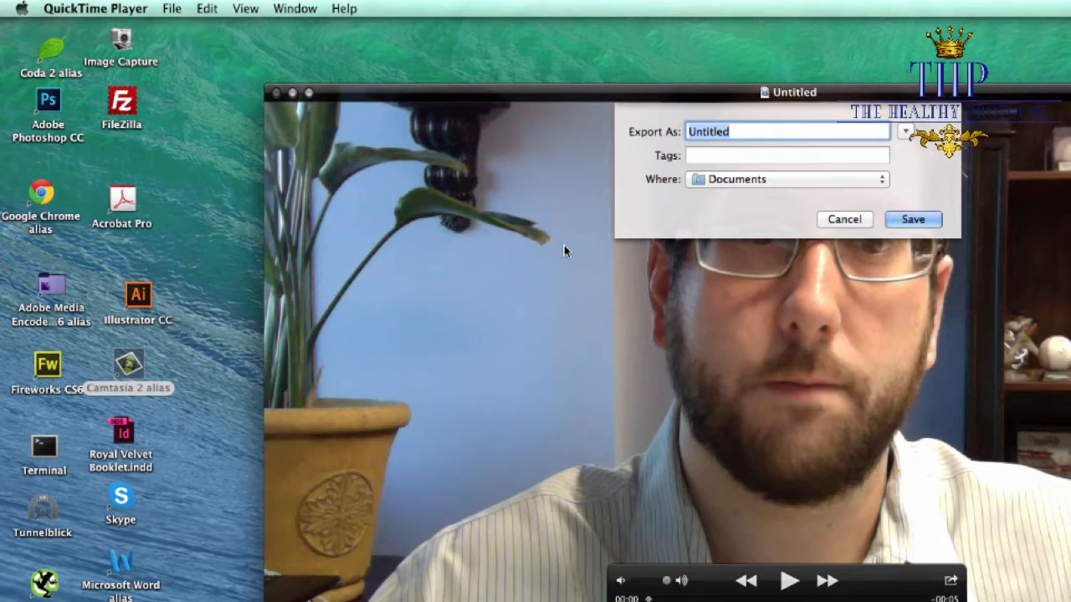
# Export the clip as 'Sean Testimony' into Documents.
pyautogui.write('Sean Test')
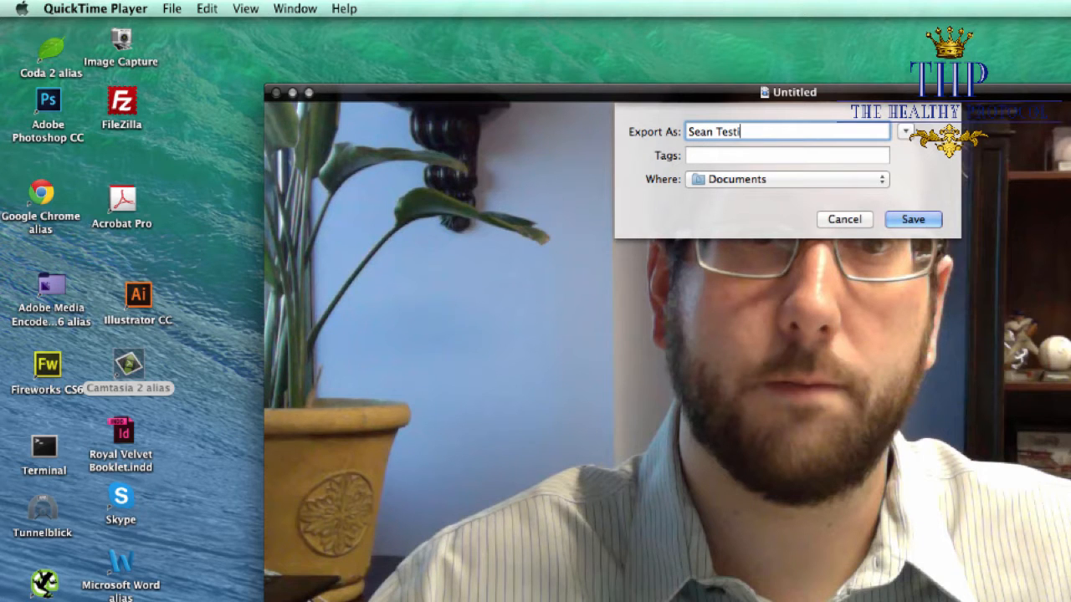
pyautogui.write('mony')
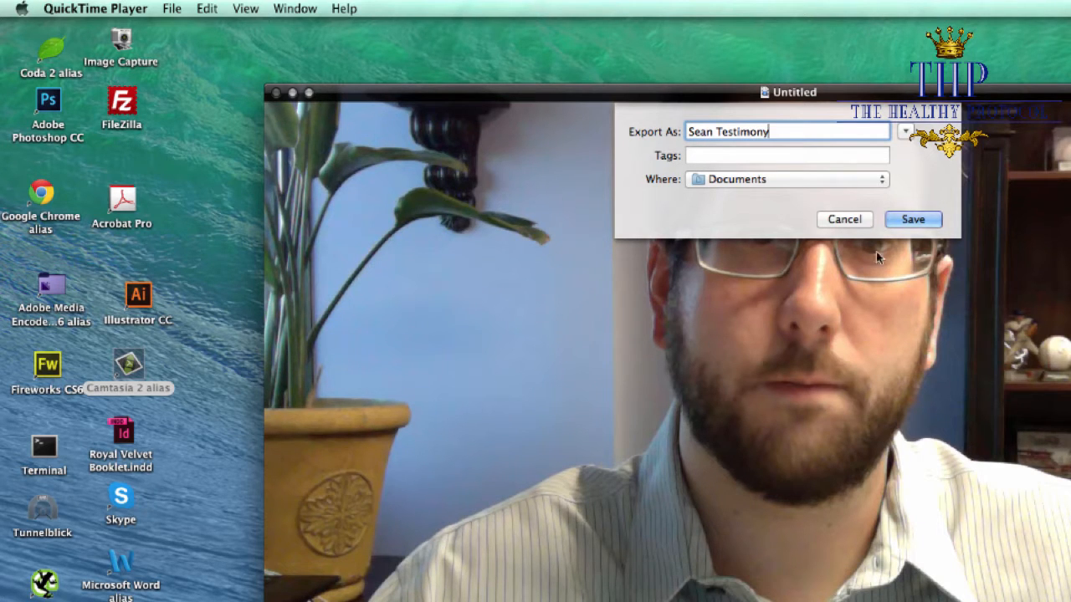
pyautogui.click(914, 220)
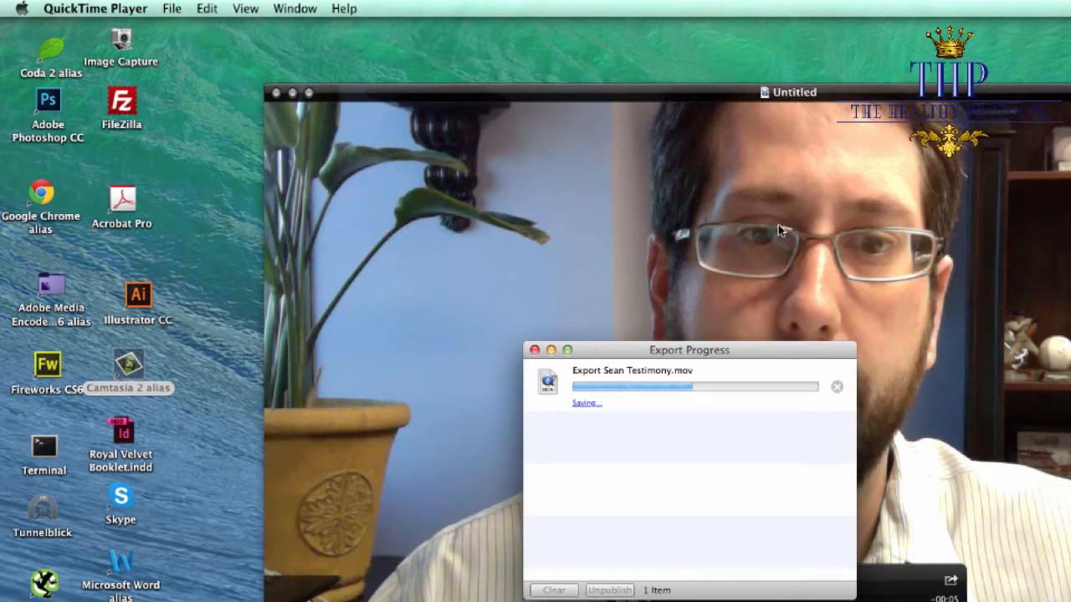
pyautogui.moveTo(676, 445)
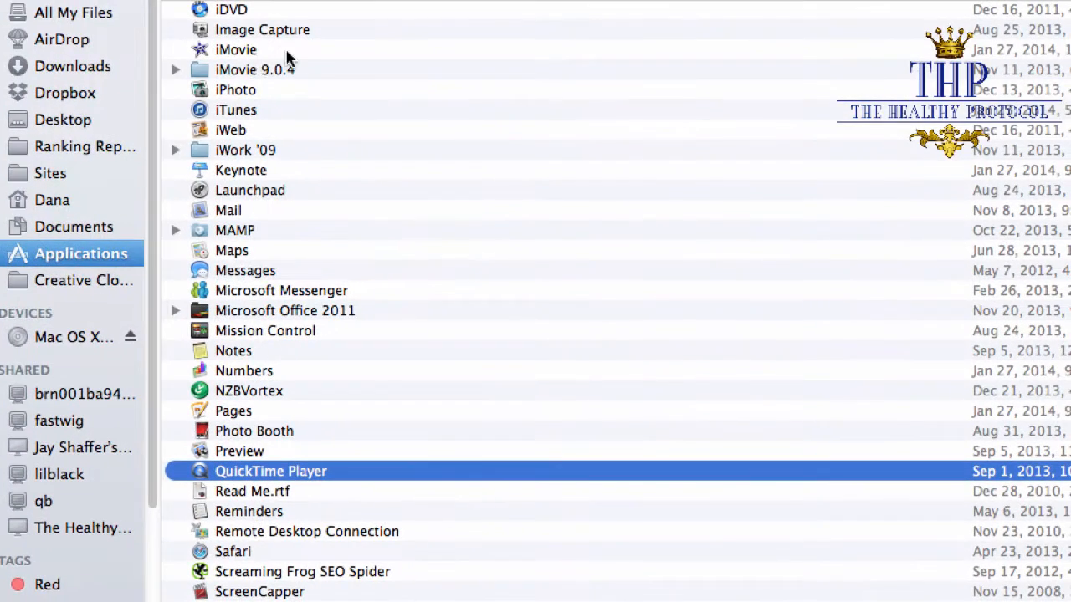
pyautogui.moveTo(82, 143)
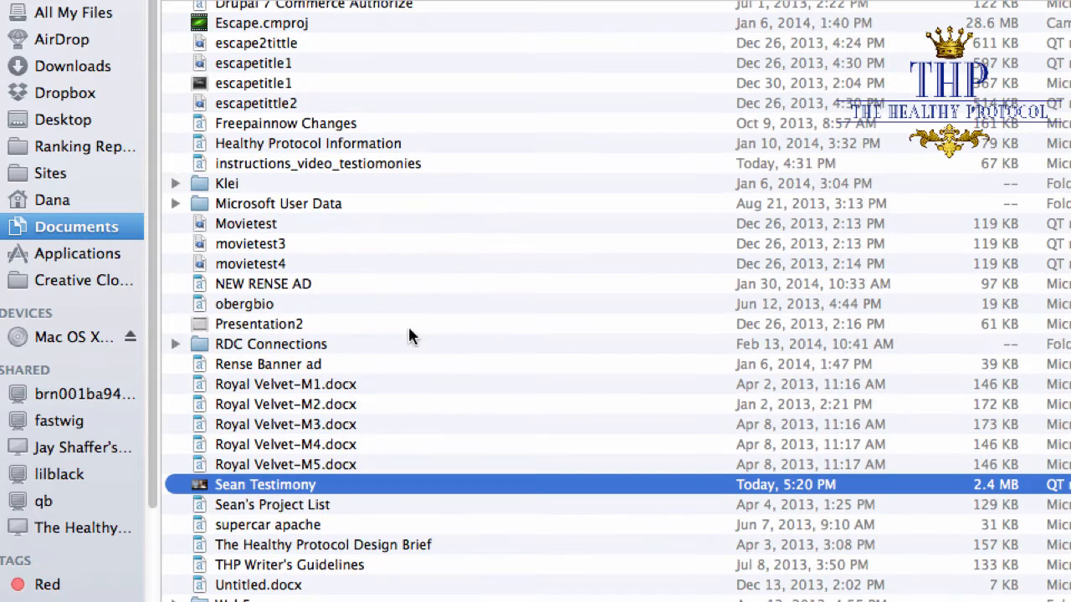
# Open the exported 'Sean Testimony' movie from Documents.
pyautogui.scroll(-3)
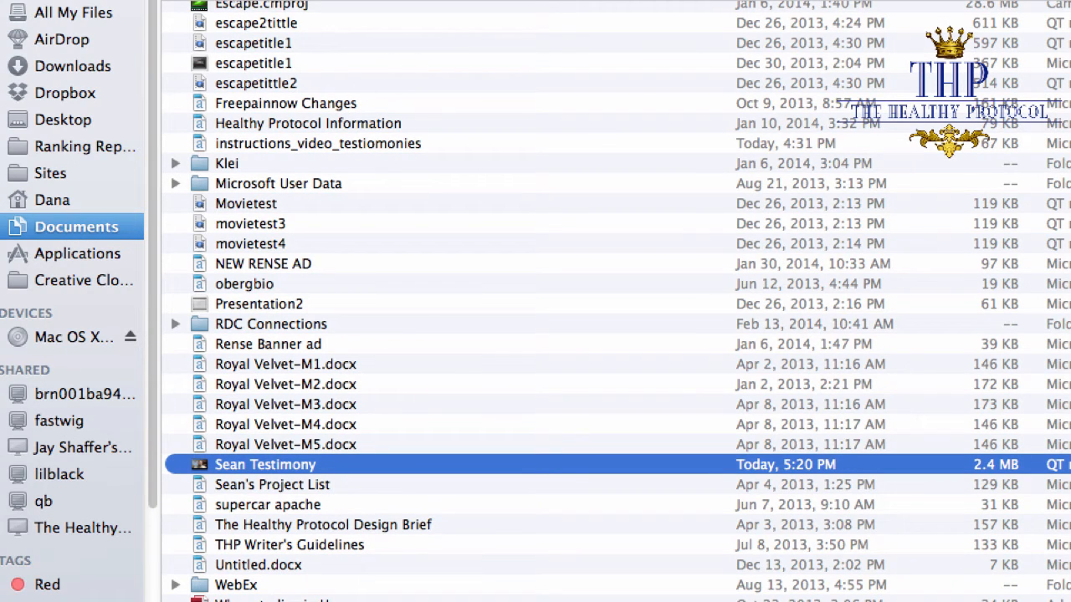
pyautogui.doubleClick(264, 465)
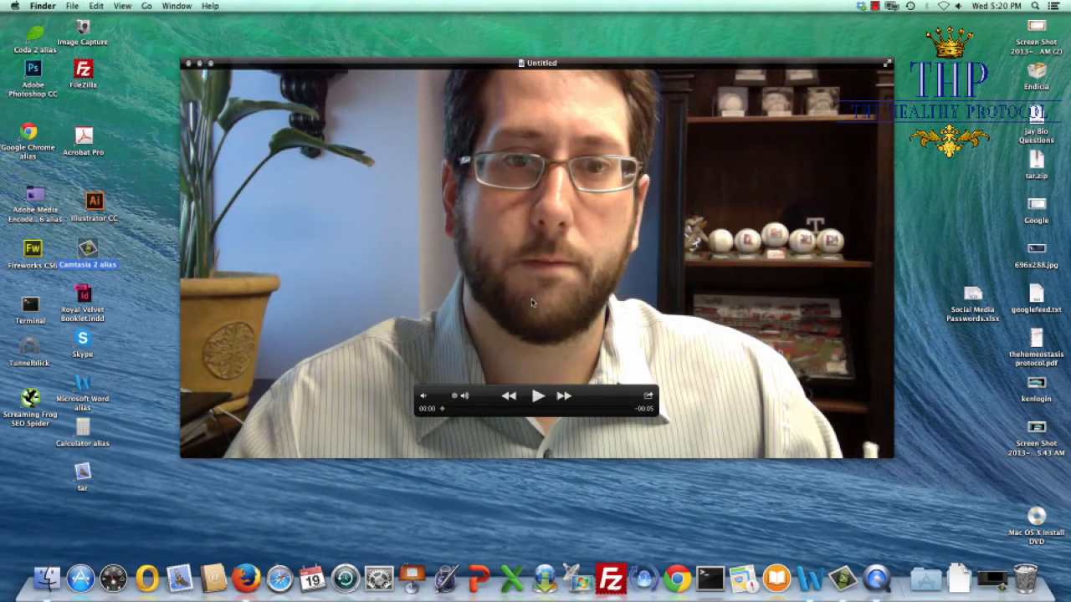